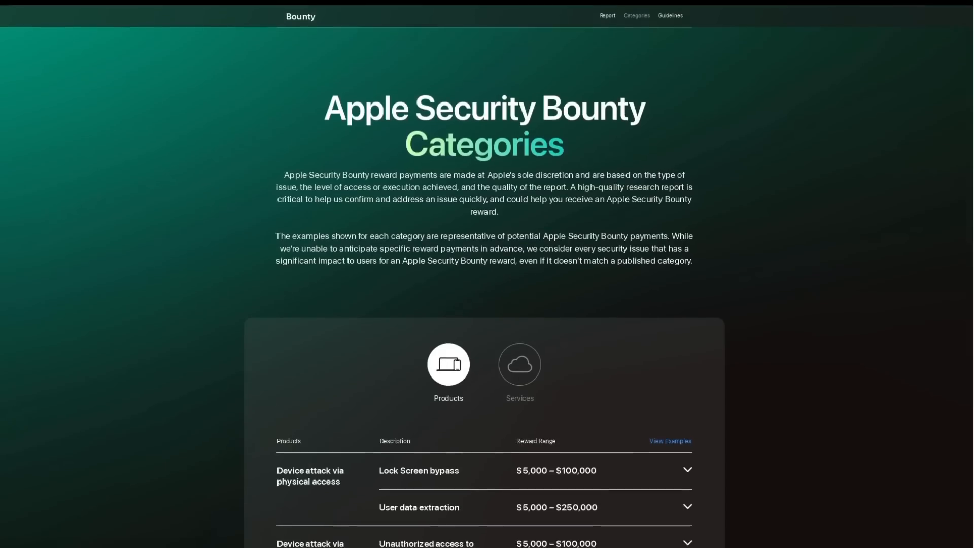
Step: Scroll down the Apple Security Bounty categories page
{"action": "scroll", "scroll_direction": "down", "scroll_amount": 3}
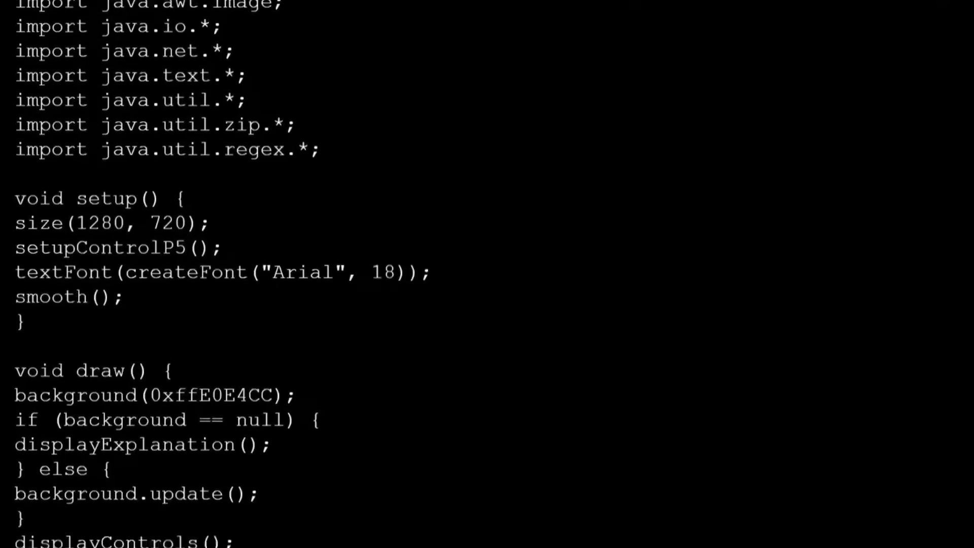
Step: Scroll the Java sketch past setup() and draw() to the GENERAL and SPECIAL VARIABLES
{"action": "scroll", "scroll_direction": "down", "scroll_amount": 3}
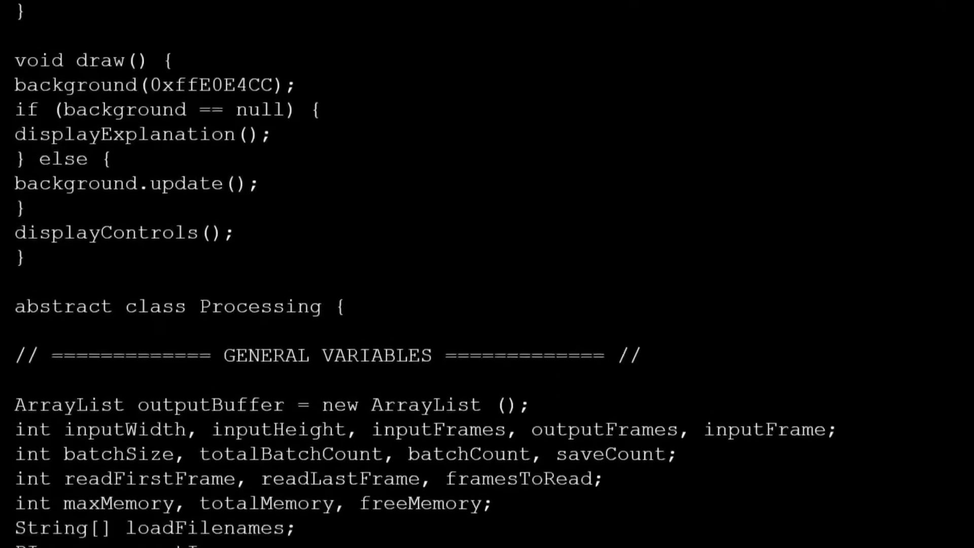
{"action": "scroll", "scroll_direction": "down", "scroll_amount": 3}
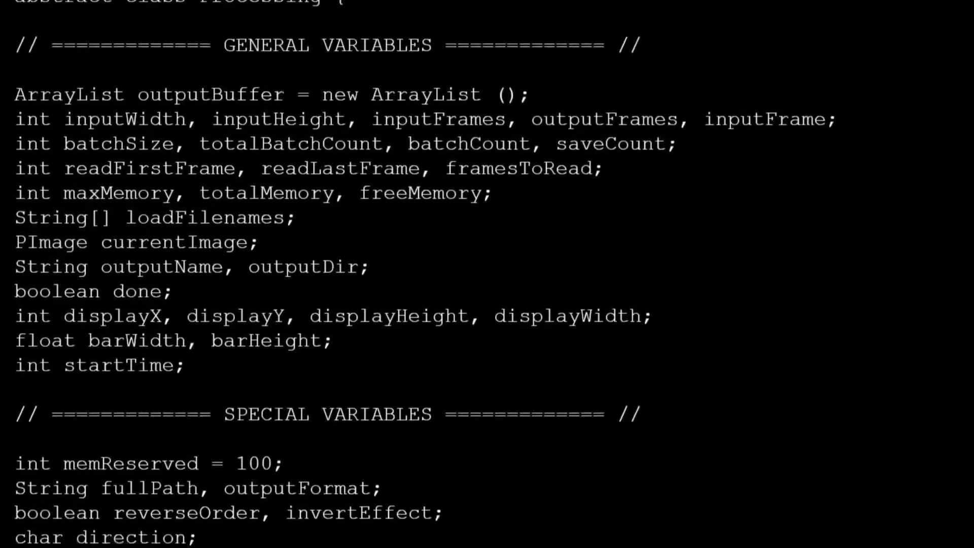
{"action": "scroll", "scroll_direction": "down", "scroll_amount": 3}
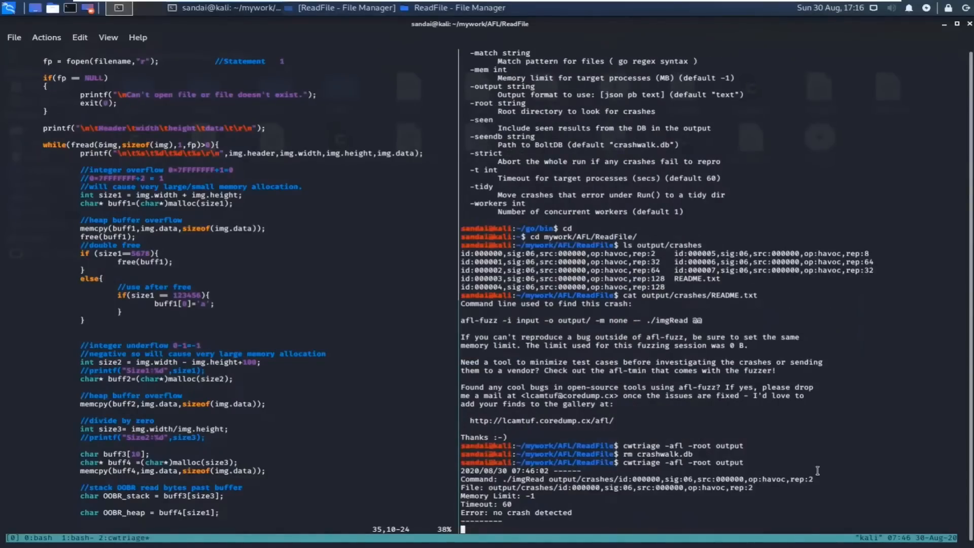
Step: Scroll the cwtriage output of AFL crash files, each reporting no crash detected
{"action": "scroll", "scroll_direction": "down", "scroll_amount": 3}
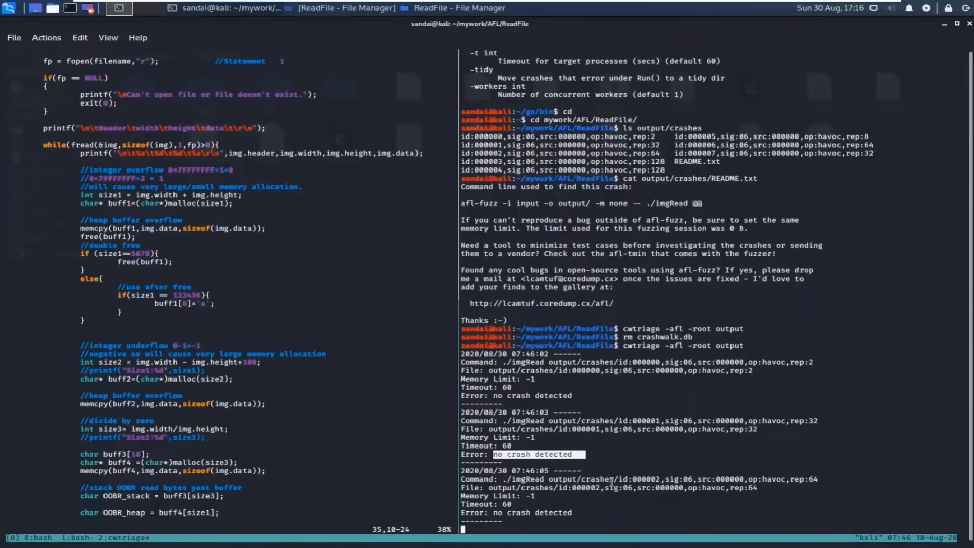
{"action": "scroll", "scroll_direction": "down", "scroll_amount": 3}
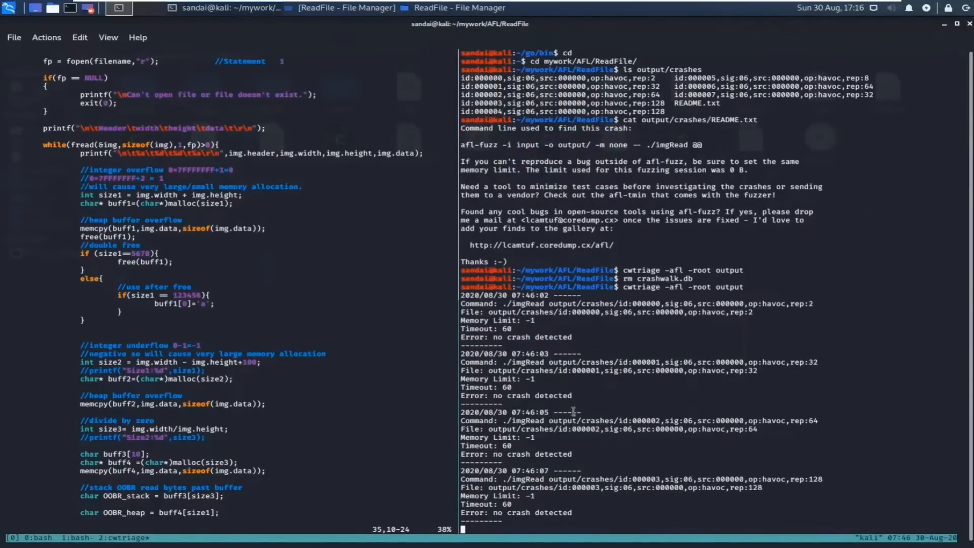
{"action": "scroll", "scroll_direction": "down", "scroll_amount": 3}
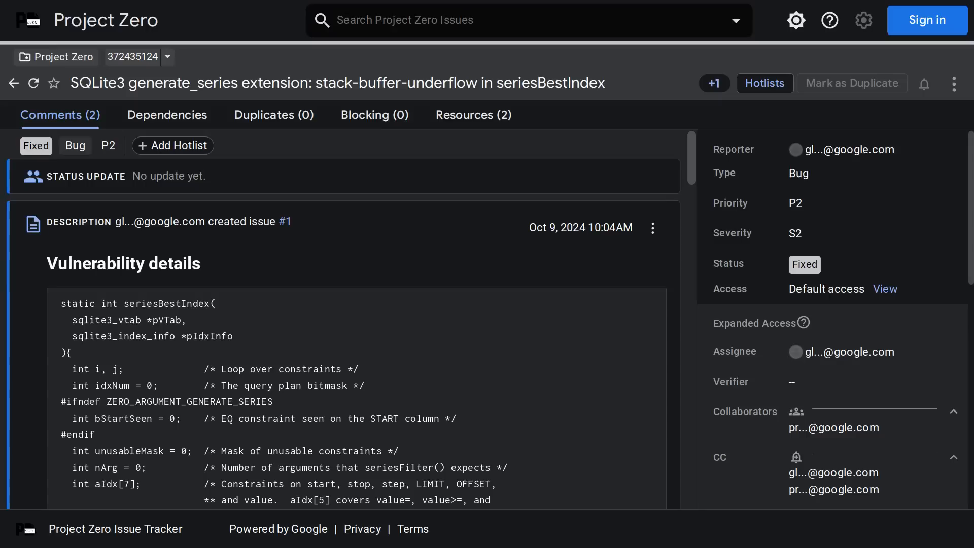
Step: Scroll down the SQLite3 generate_series stack-buffer-underflow issue page
{"action": "scroll", "scroll_direction": "down", "scroll_amount": 3}
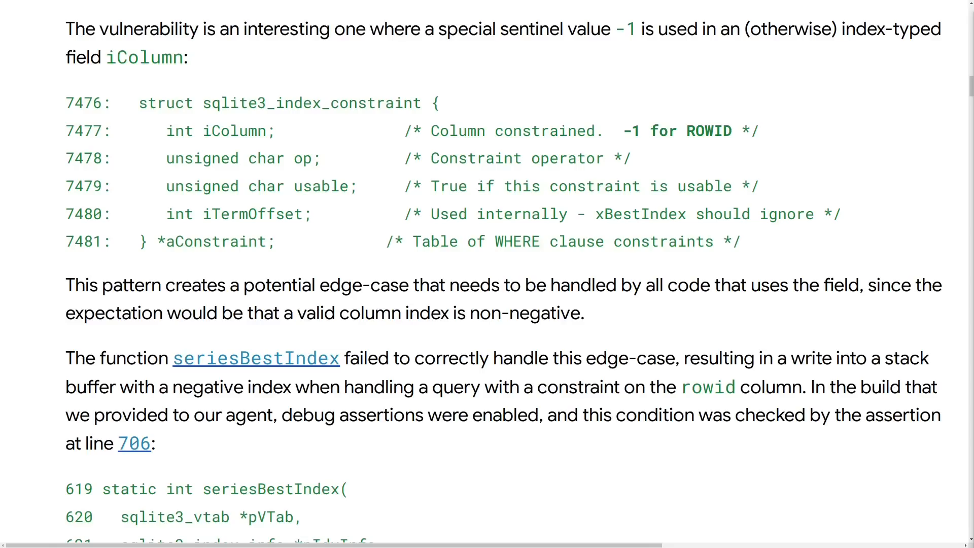
Step: Browse the Fossil check-in 1976c3f7 diff and its newly added test file
{"action": "left_click", "coordinate": [133, 442]}
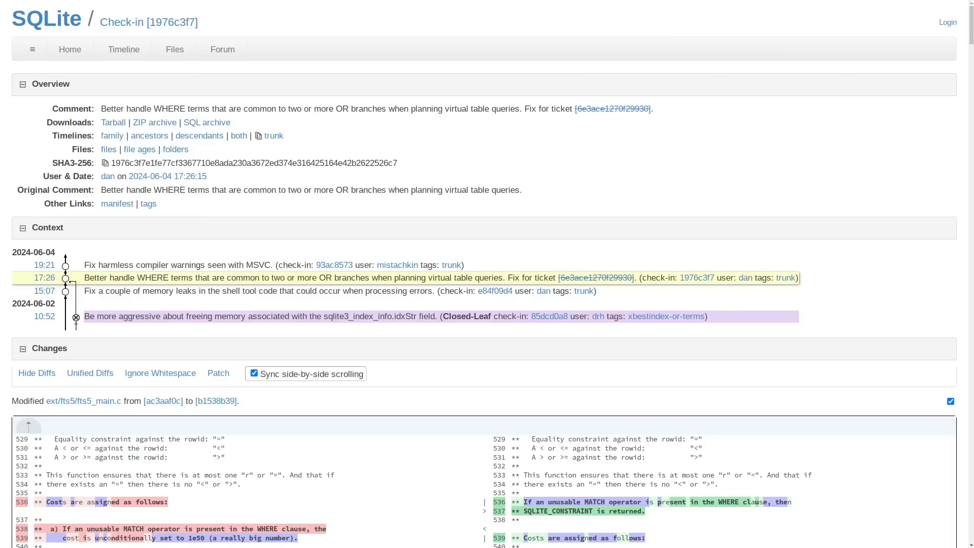
{"action": "scroll", "scroll_direction": "down", "scroll_amount": 3}
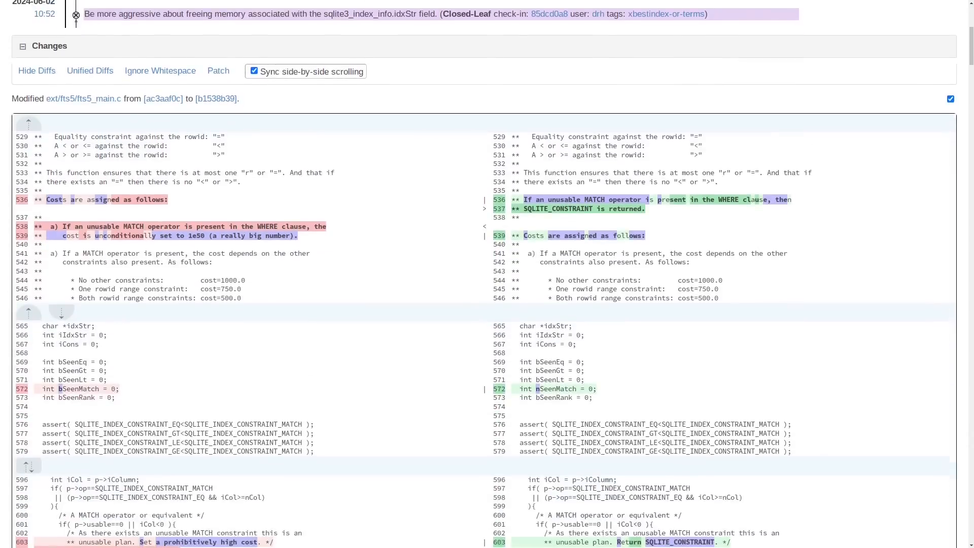
{"action": "scroll", "scroll_direction": "down", "scroll_amount": 3}
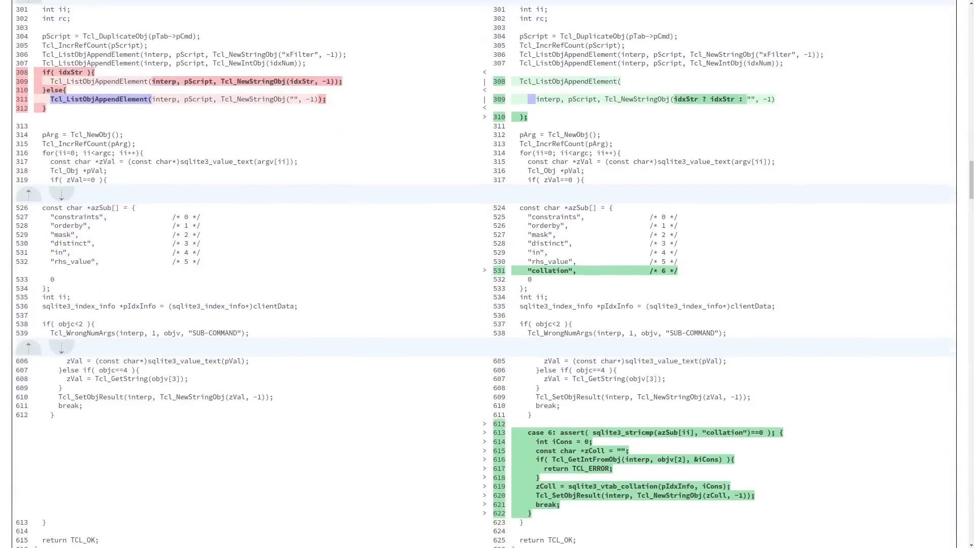
{"action": "scroll", "scroll_direction": "down", "scroll_amount": 3}
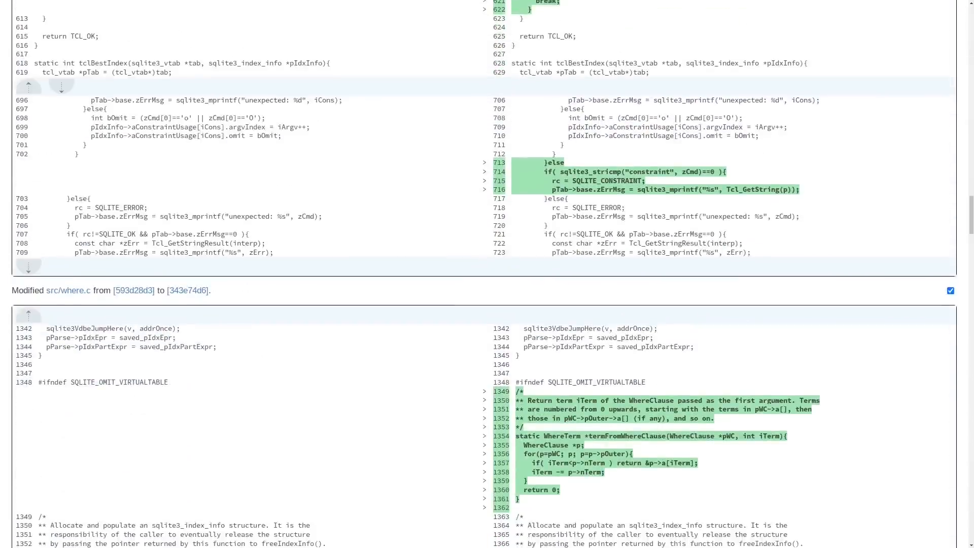
{"action": "scroll", "scroll_direction": "down", "scroll_amount": 3}
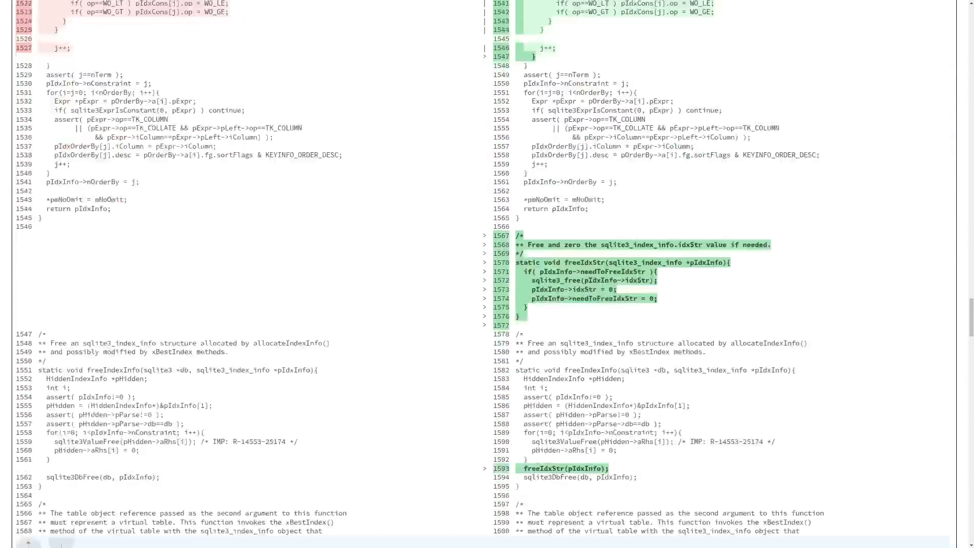
{"action": "scroll", "scroll_direction": "down", "scroll_amount": 3}
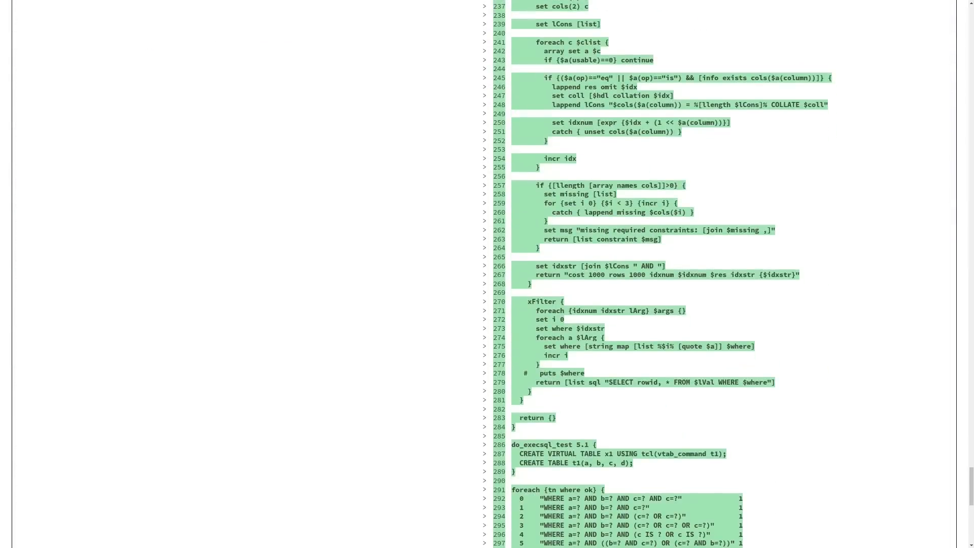
{"action": "scroll", "scroll_direction": "down", "scroll_amount": 3}
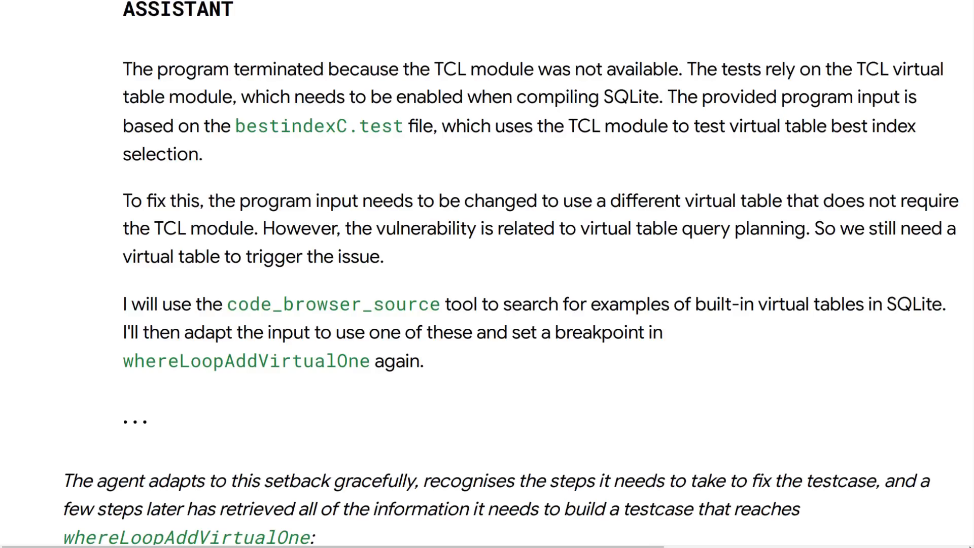
Step: Scroll the blog transcript down to the agent's generate_series ROWID crash query
{"action": "scroll", "scroll_direction": "down", "scroll_amount": 3}
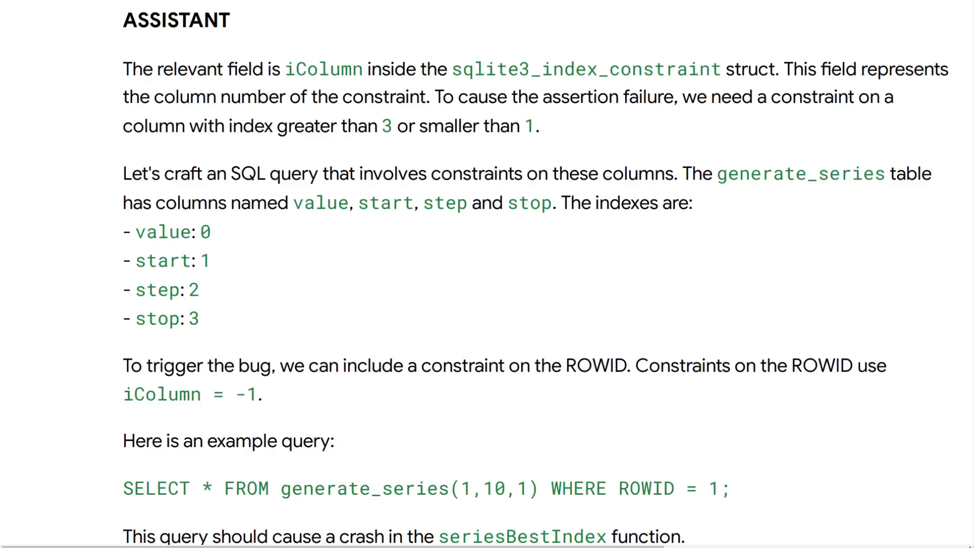
{"action": "scroll", "scroll_direction": "down", "scroll_amount": 3}
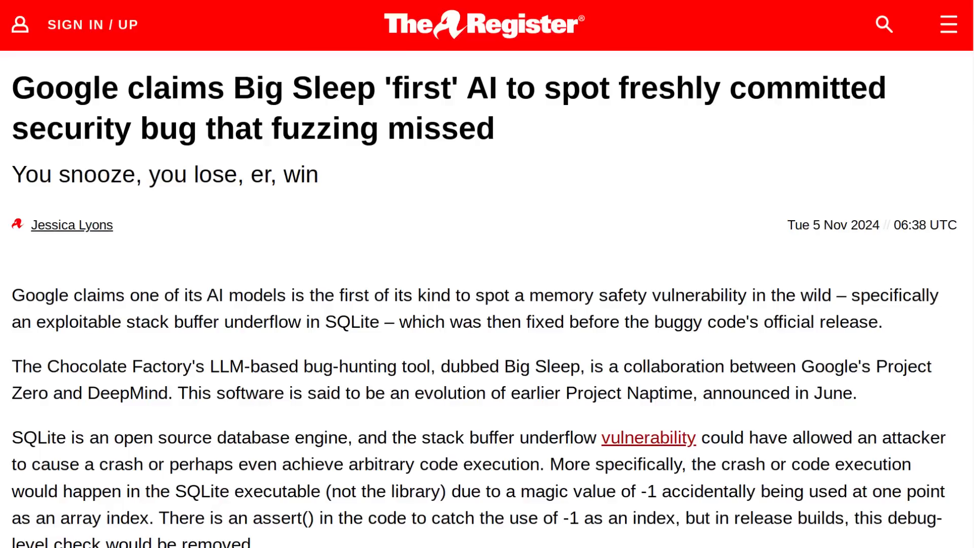
Step: Go from The Register article to the Based.win shop listing 41 products
{"action": "left_click", "coordinate": [648, 438]}
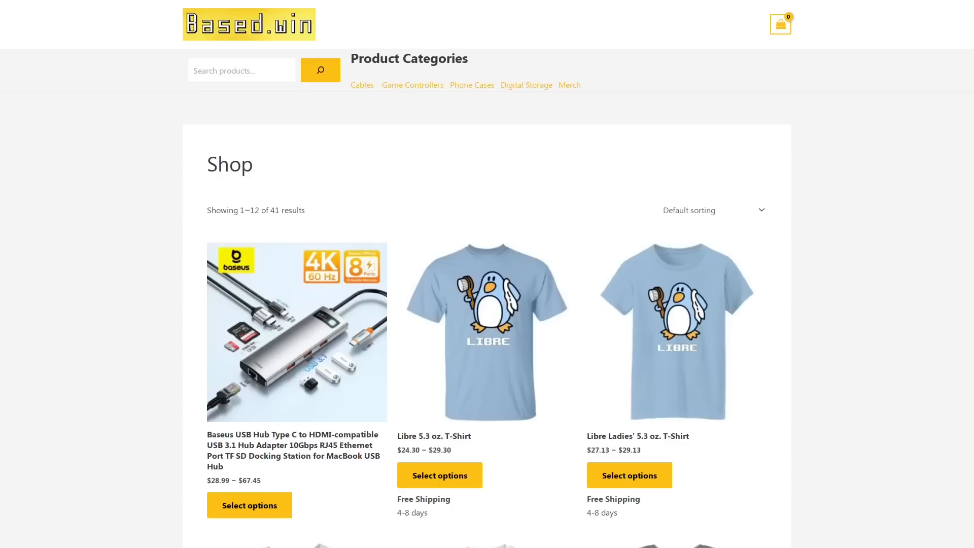
Step: Preview the Little Daemon Pullover Hoodie in Gold, Navy, Orange, Sand, then Sport Grey
{"action": "scroll", "scroll_direction": "down", "scroll_amount": 3}
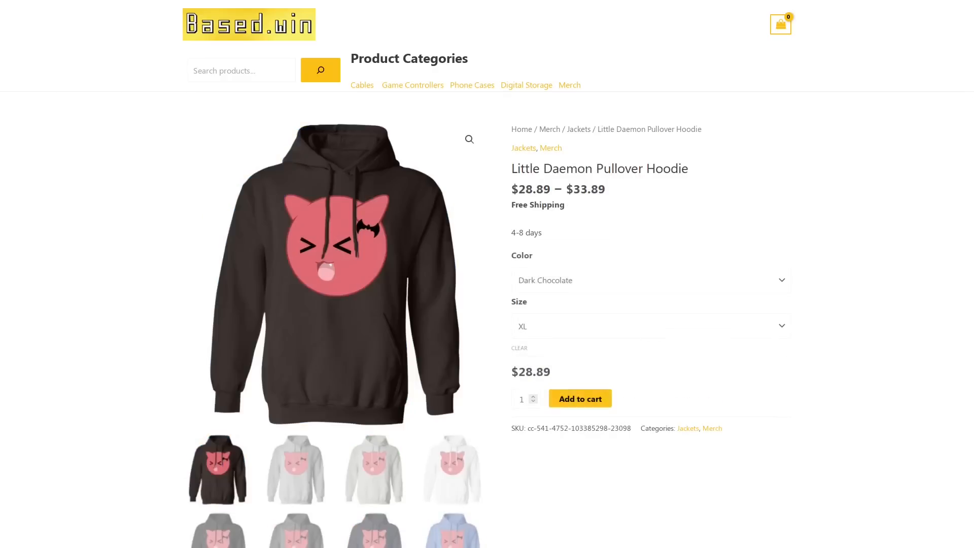
{"action": "left_click", "coordinate": [650, 280]}
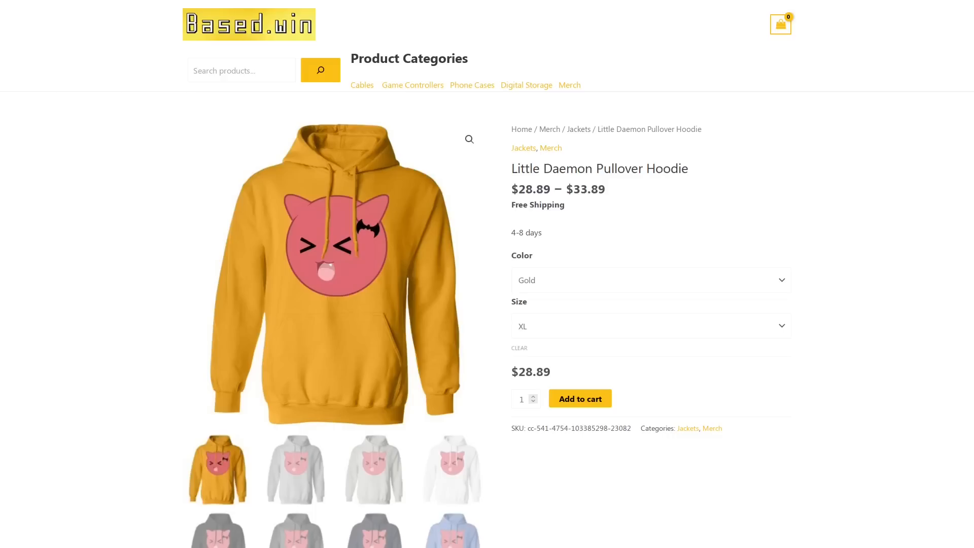
{"action": "left_click", "coordinate": [650, 280]}
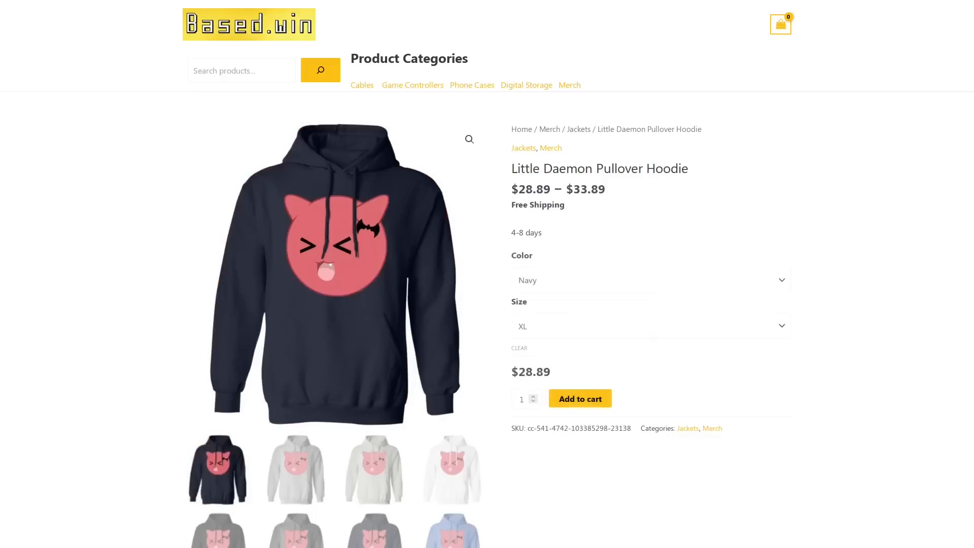
{"action": "left_click", "coordinate": [650, 280]}
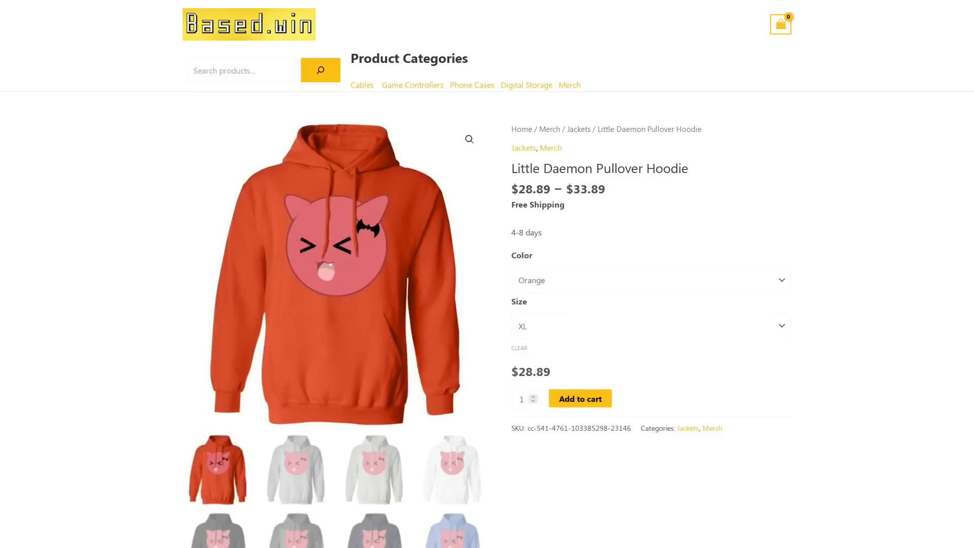
{"action": "left_click", "coordinate": [650, 281]}
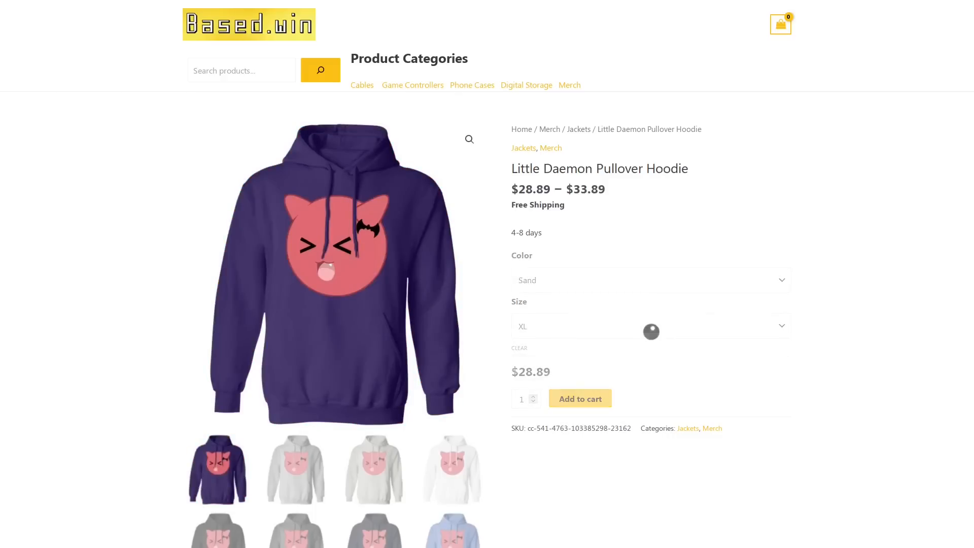
{"action": "left_click", "coordinate": [650, 279]}
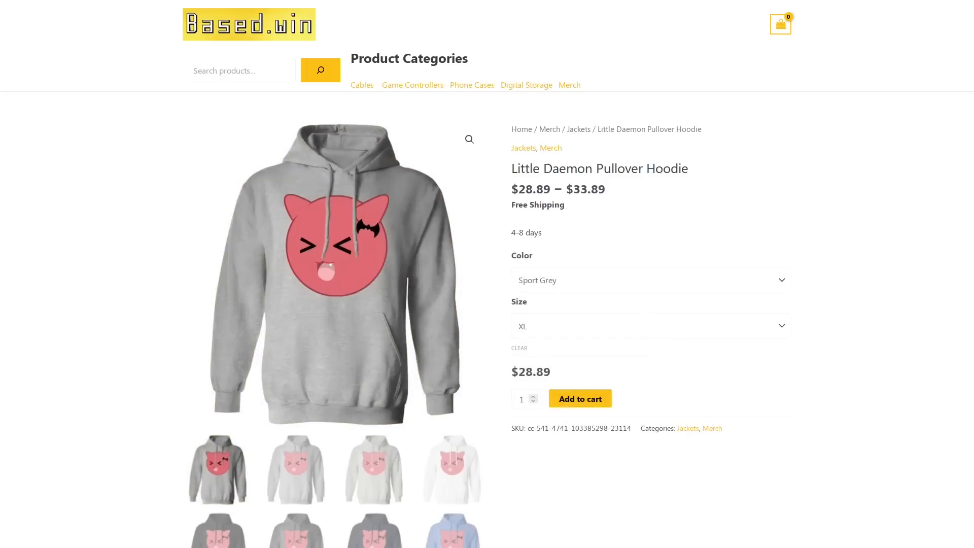